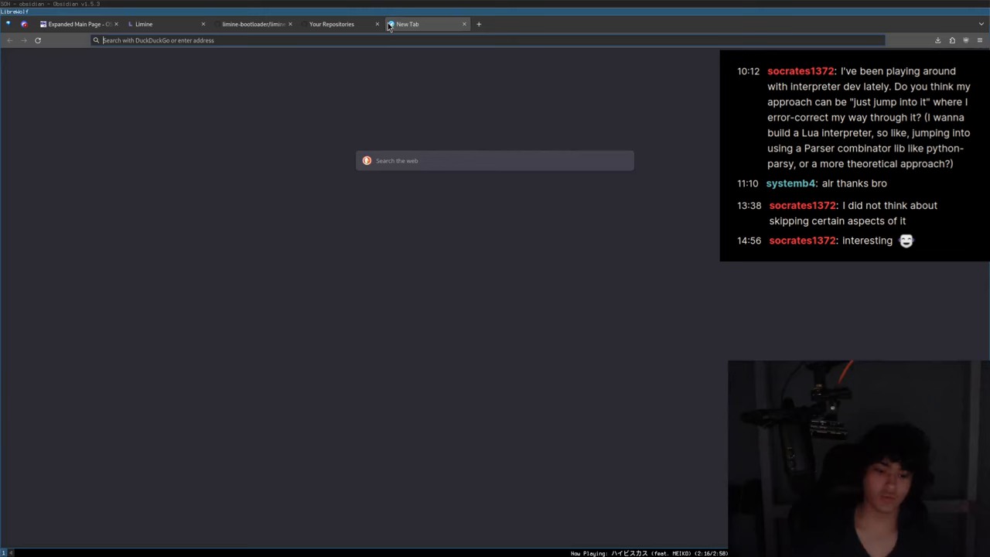
# - Bring up the context menu on the page to open the Lua links in new tabs
pyautogui.rightClick(106, 124)
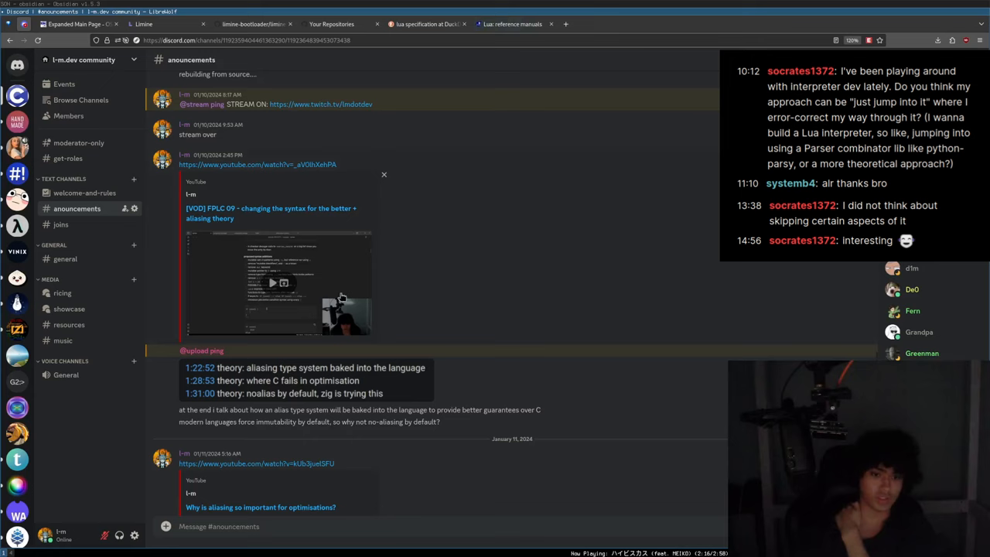
# - Read the #general channel's parser and IR discussion, then return to the Lua reference manuals page
pyautogui.click(65, 258)
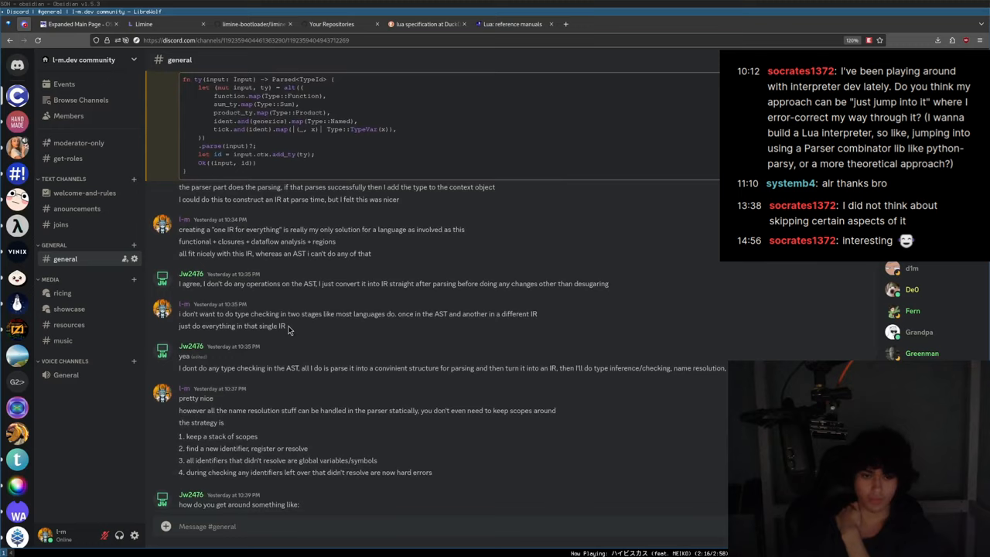
pyautogui.scroll(3)
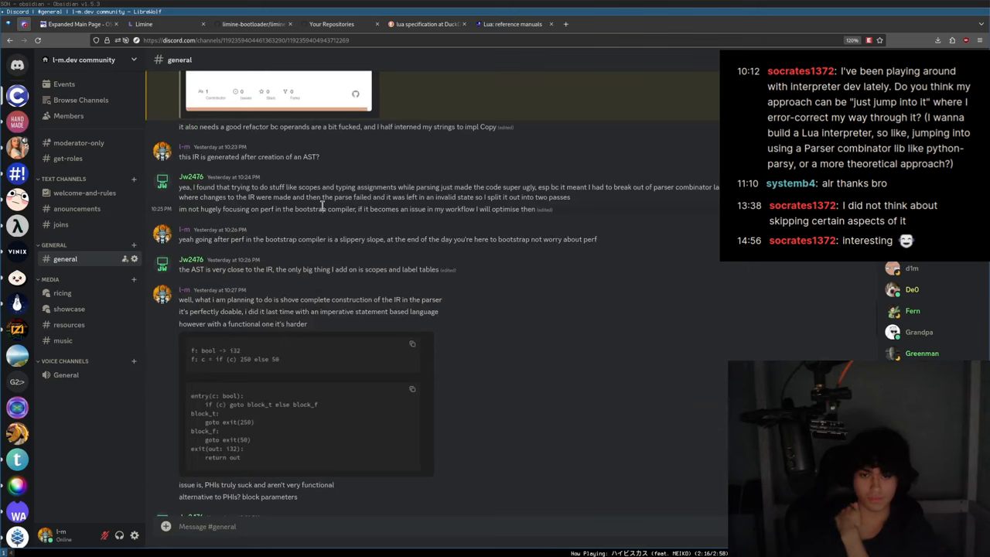
pyautogui.scroll(-3)
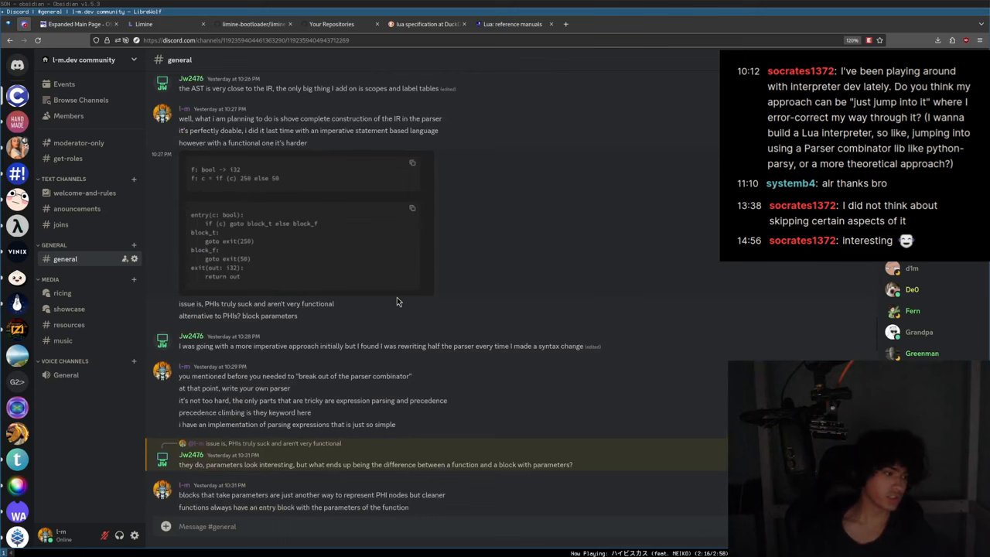
pyautogui.click(511, 24)
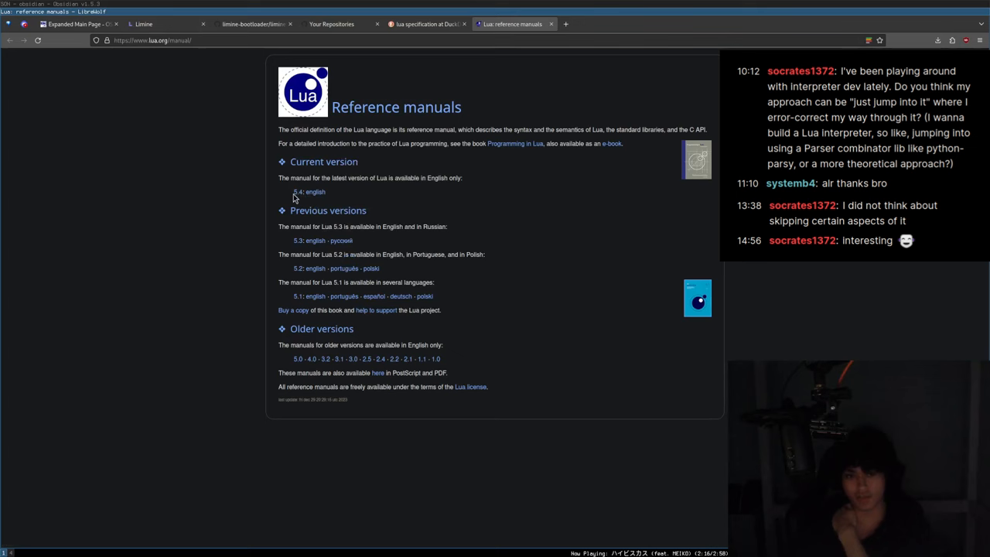
# - Follow the 5.4 English link to the Lua 5.4 Reference Manual contents
pyautogui.click(314, 191)
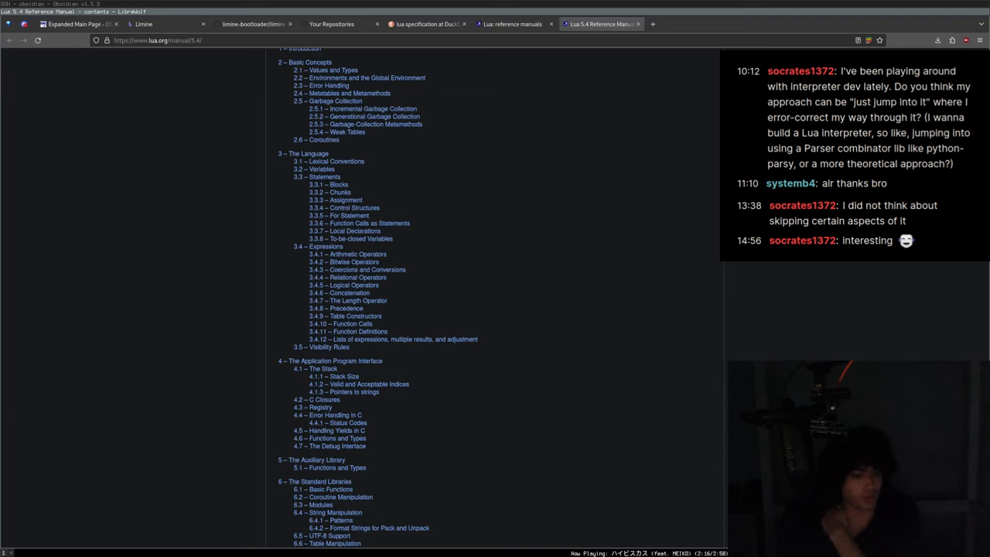
# - Go back to the GitHub repositories list and scroll toward the vua repo
pyautogui.click(331, 24)
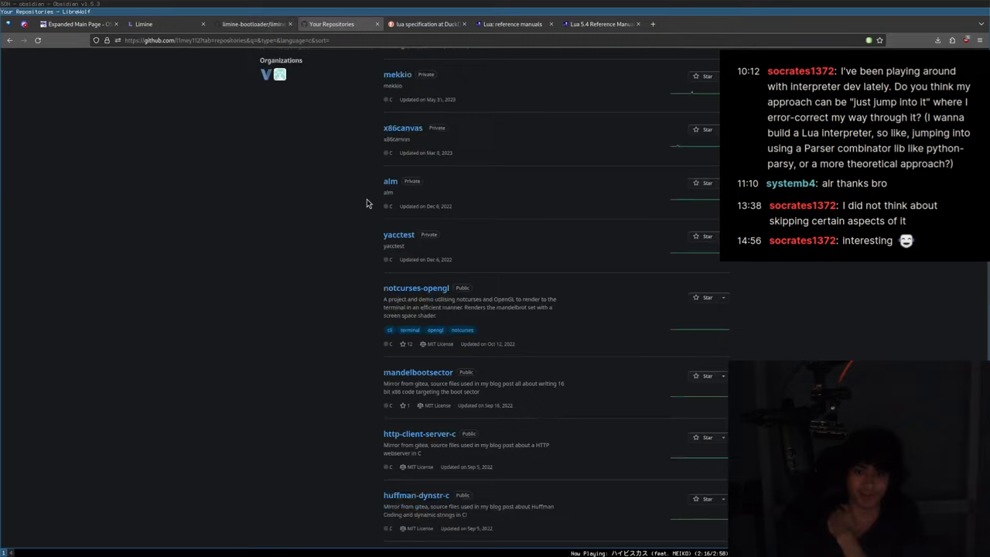
pyautogui.scroll(3)
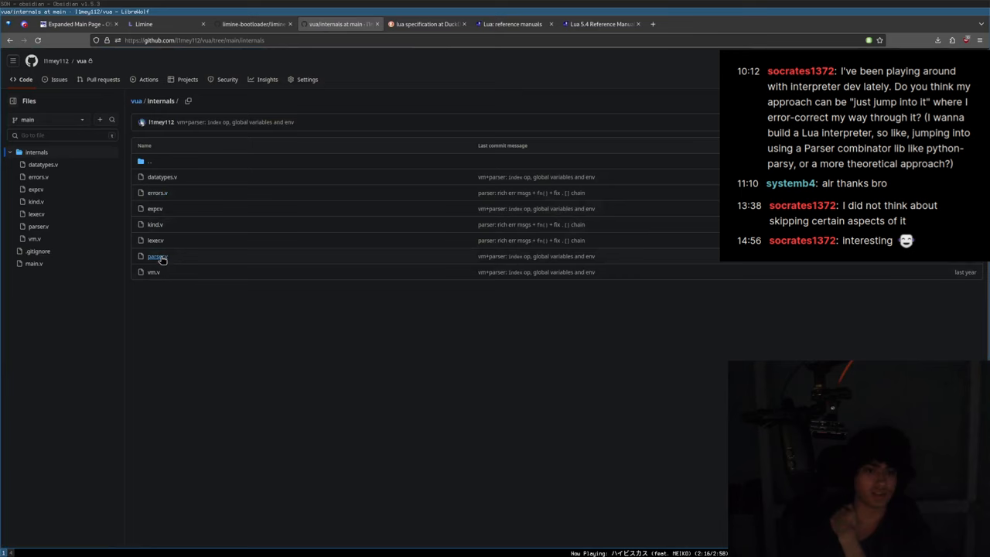
# - Read through parser.v, its Compiler struct and statement-parsing functions
pyautogui.click(157, 256)
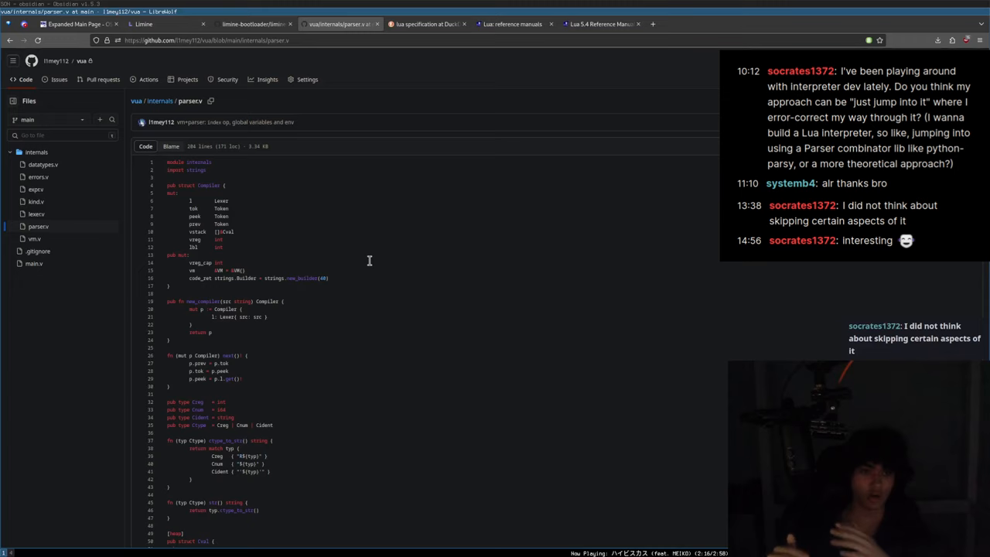
pyautogui.scroll(-3)
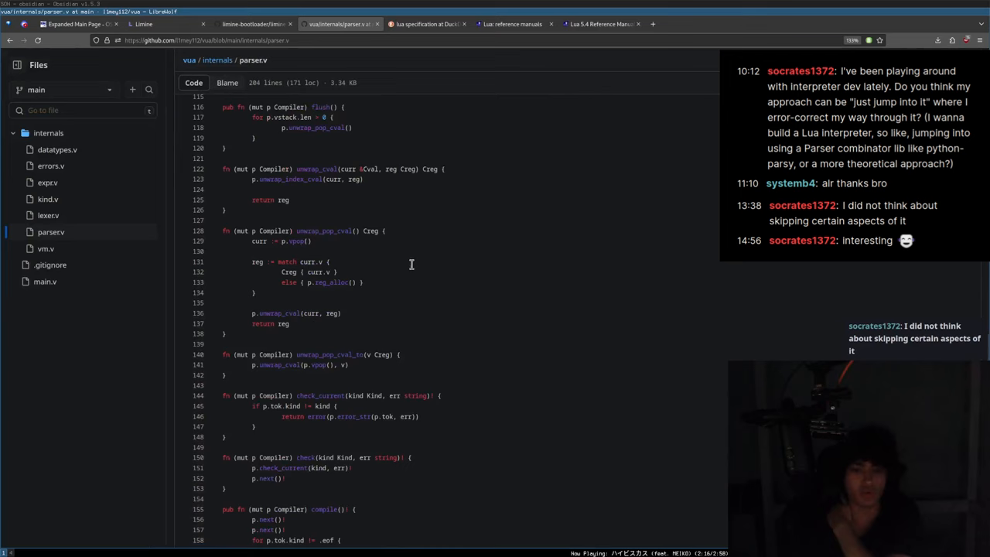
pyautogui.scroll(-3)
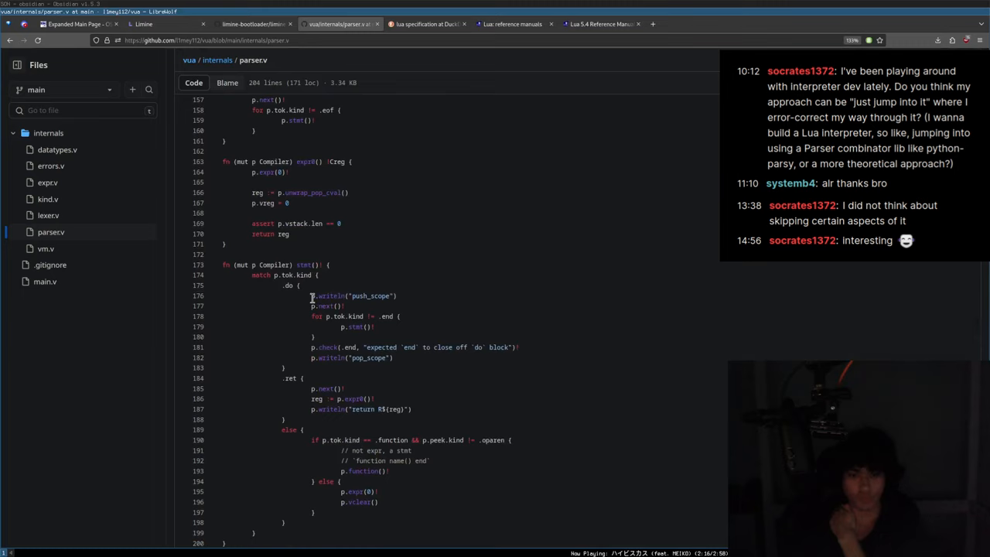
pyautogui.scroll(3)
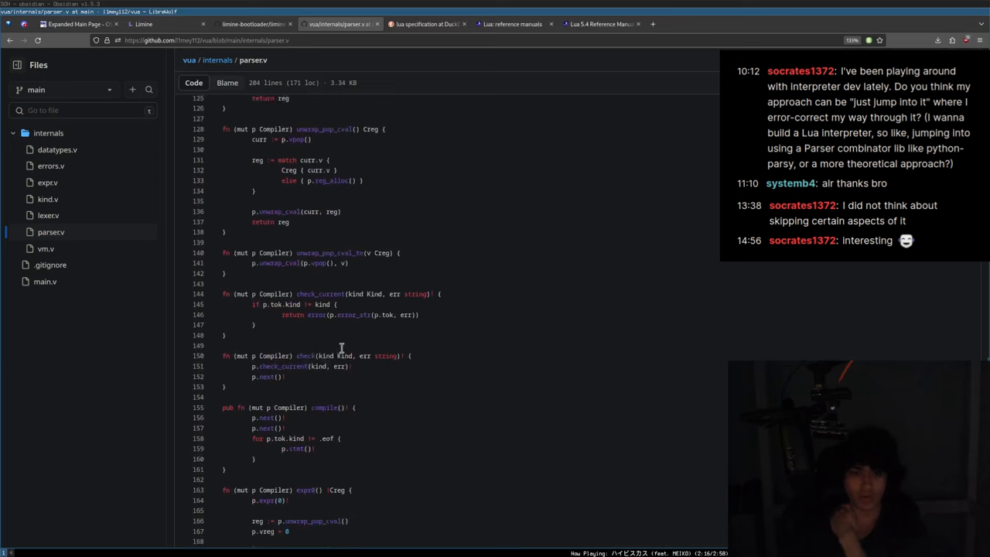
pyautogui.scroll(3)
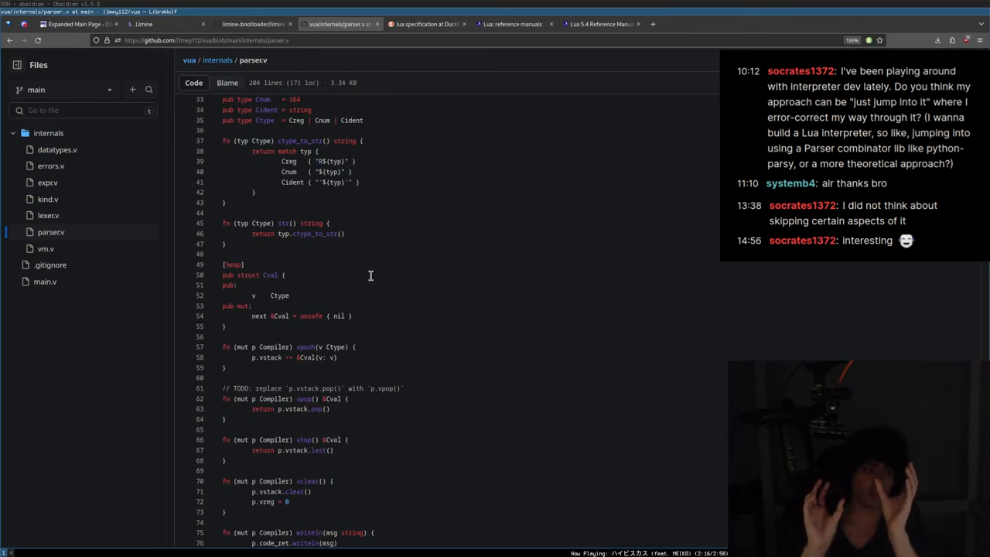
pyautogui.moveTo(467, 138)
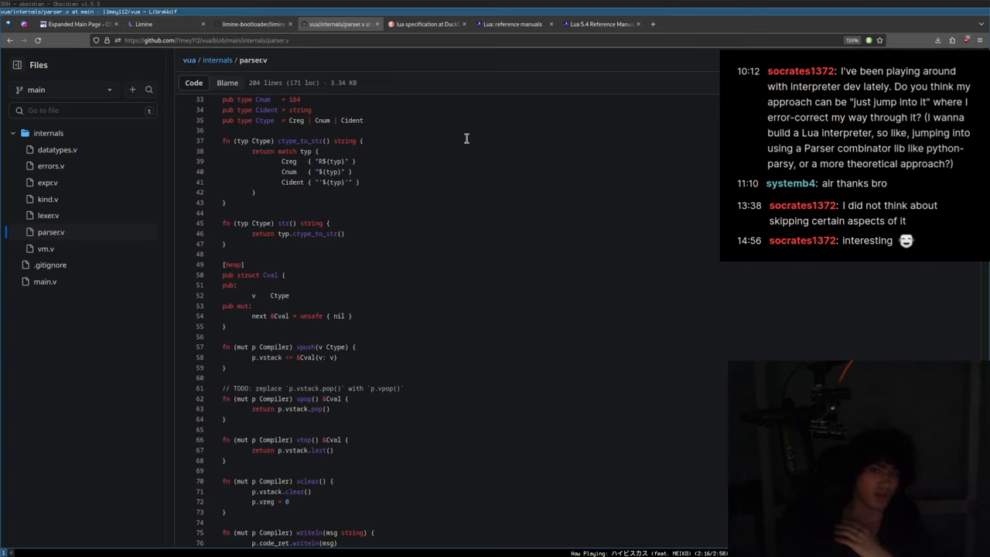
pyautogui.moveTo(479, 112)
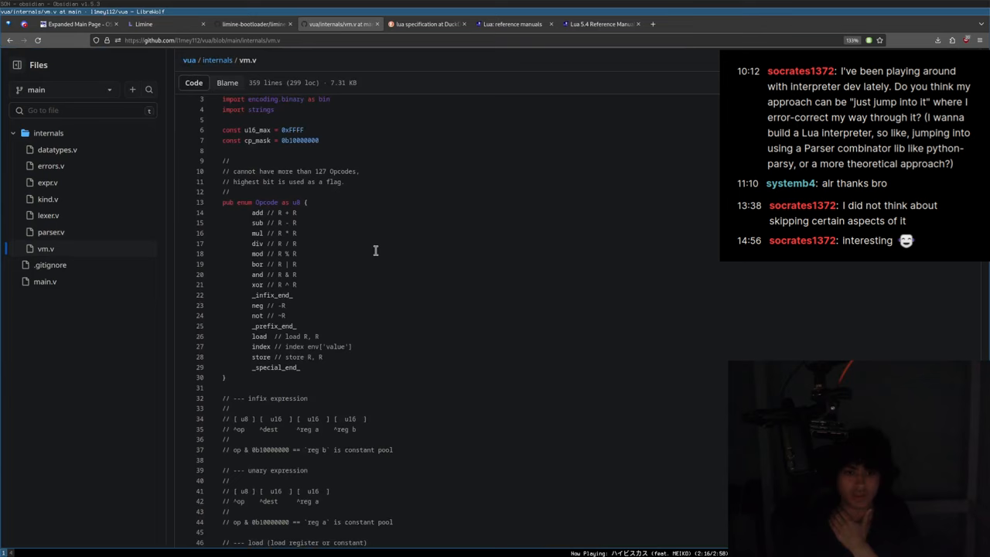
# - Read vm.v down to its execute loop and indexing logic, then switch to expr.v
pyautogui.scroll(-3)
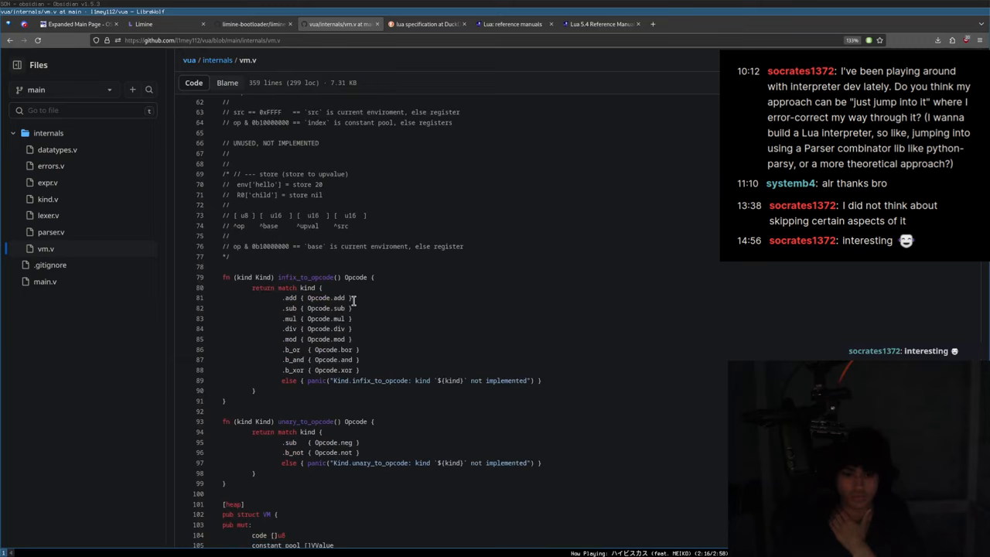
pyautogui.scroll(-3)
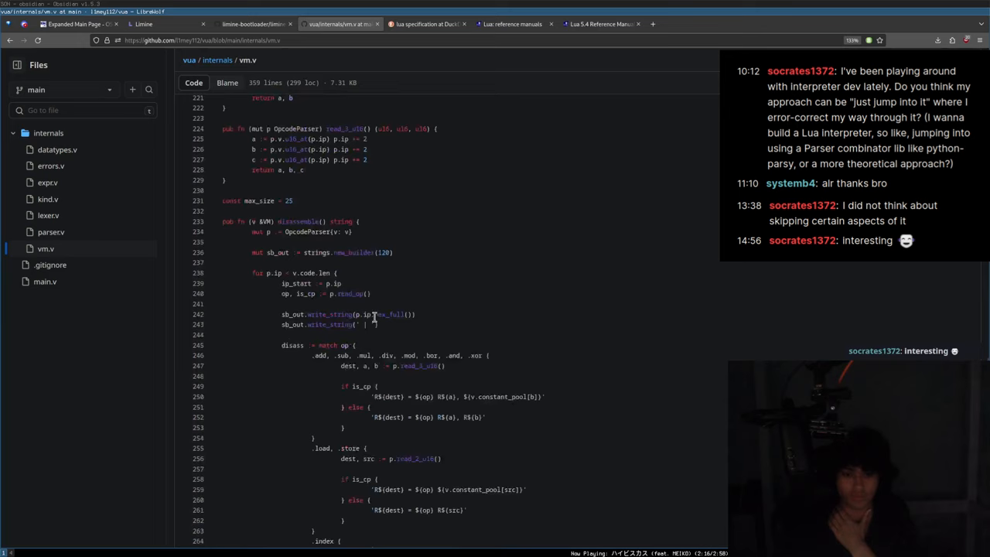
pyautogui.scroll(-3)
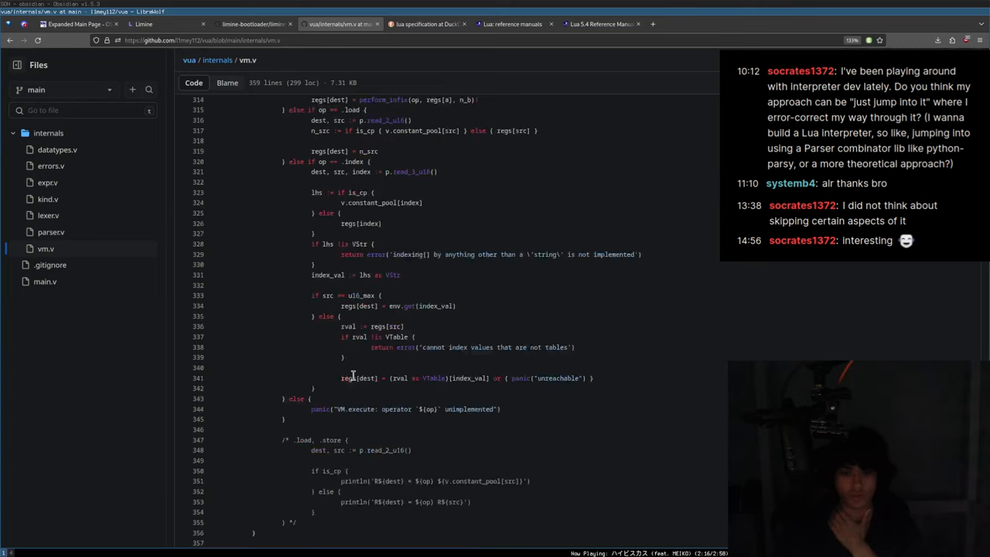
pyautogui.click(48, 182)
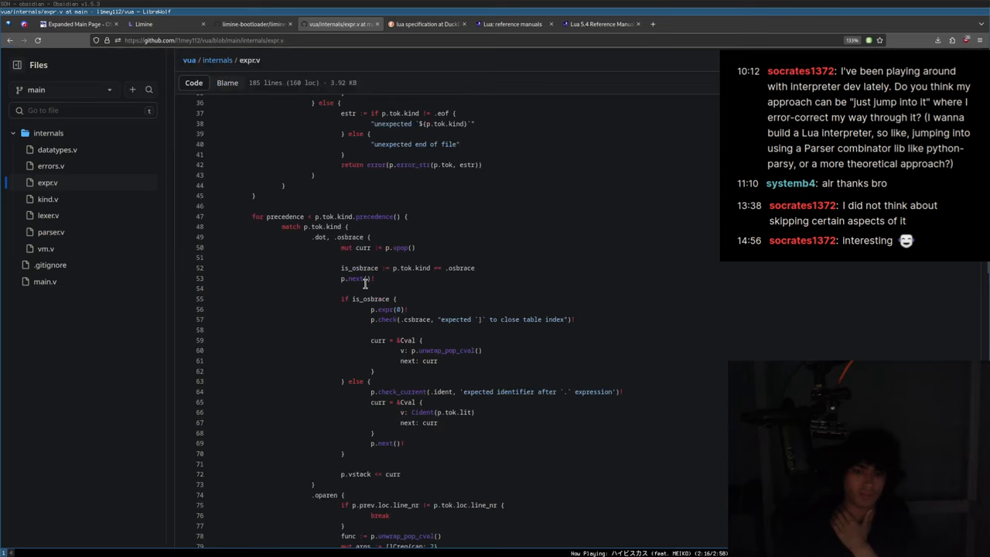
# - Return from the short-circuit operator search to expr.v and scroll to its infix short-circuit handling
pyautogui.scroll(-3)
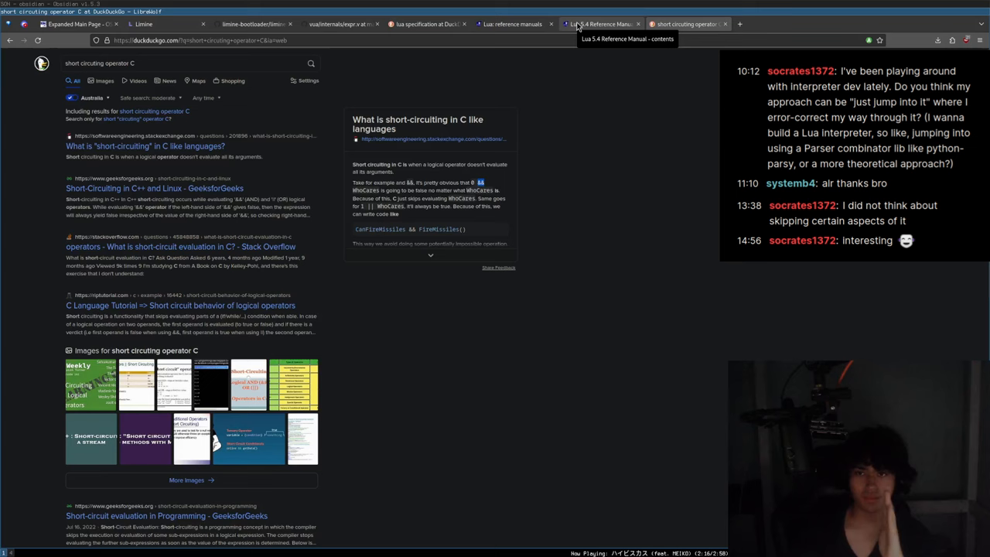
pyautogui.click(340, 24)
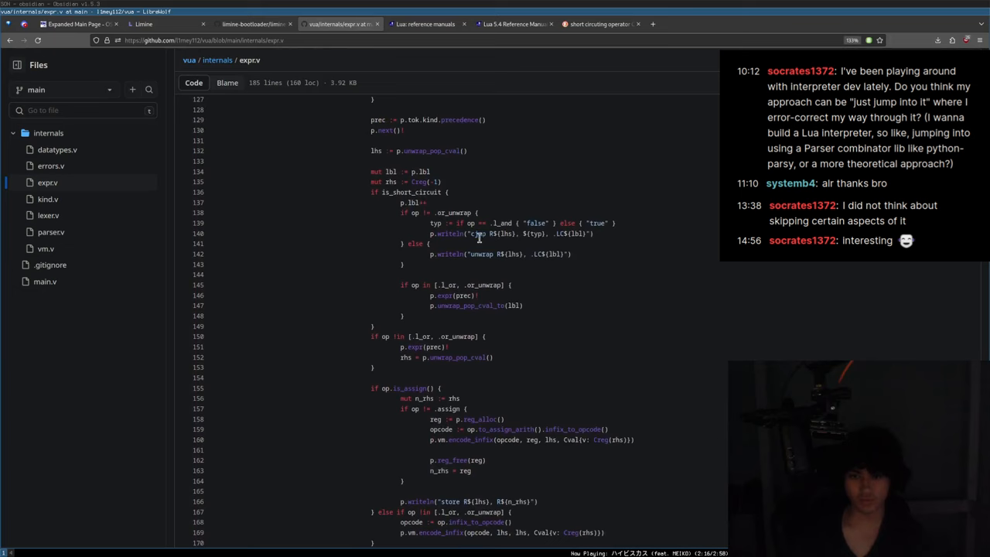
pyautogui.scroll(3)
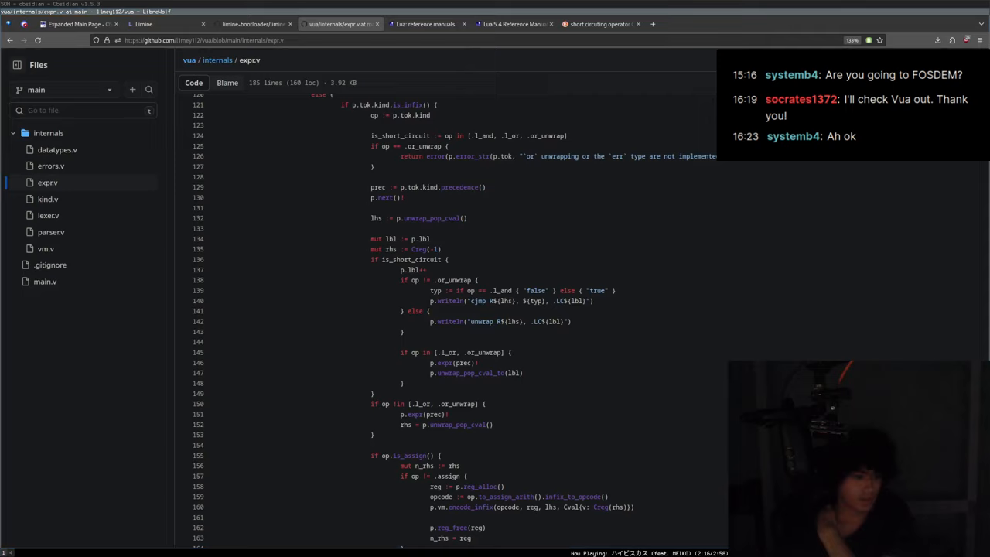
# - Search DuckDuckGo for 'FOSDEM' in a new tab, then return to the vua expr.v source
pyautogui.click(725, 24)
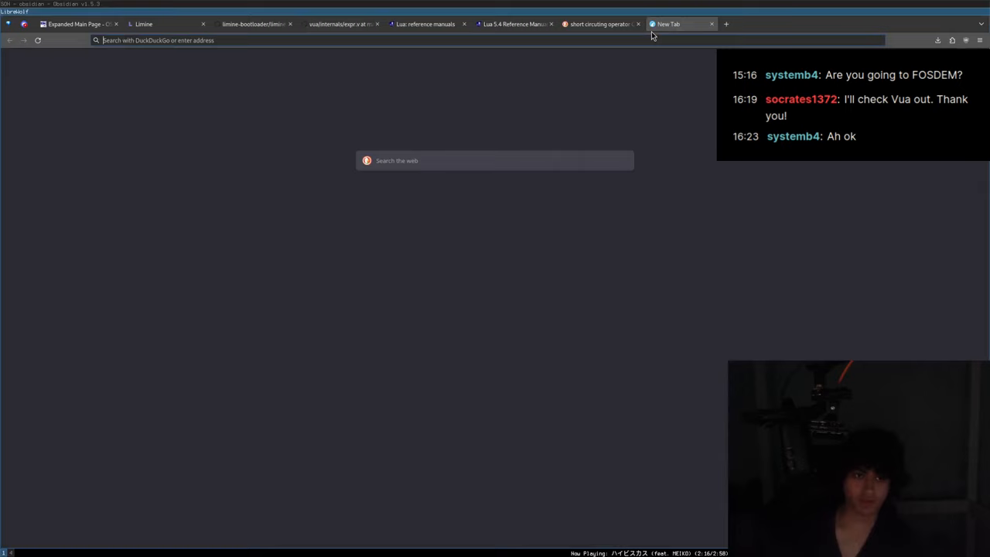
pyautogui.write('FOSDEM&ia=web')
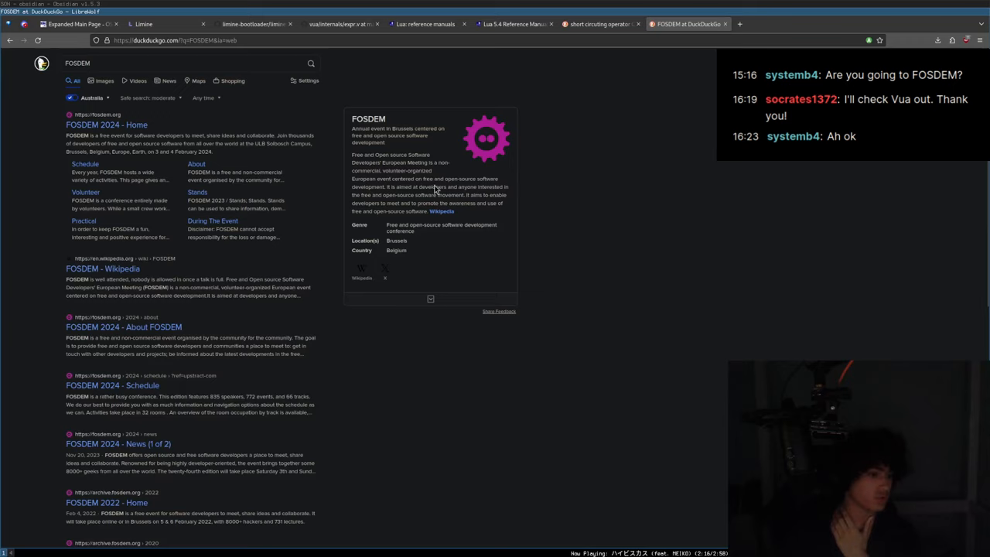
pyautogui.moveTo(193, 20)
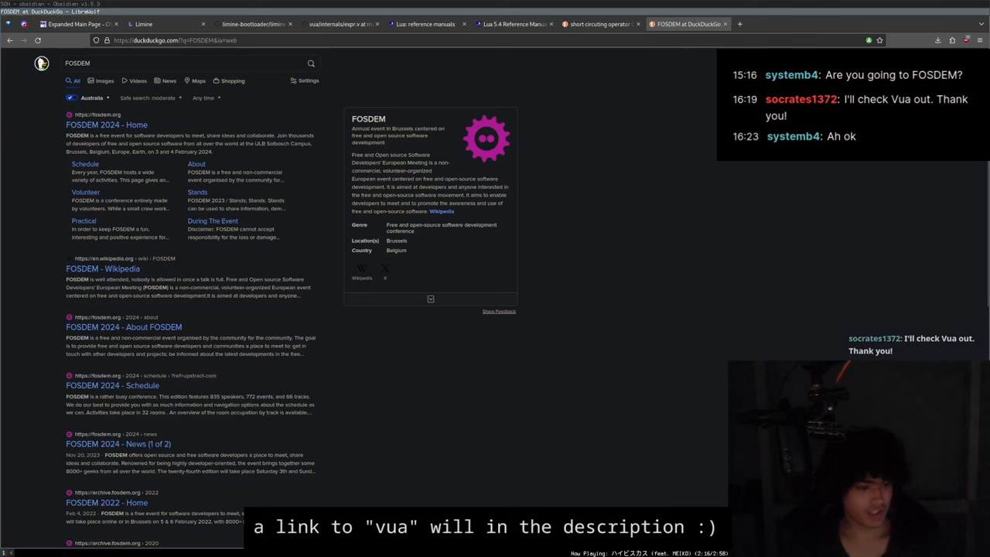
pyautogui.click(340, 24)
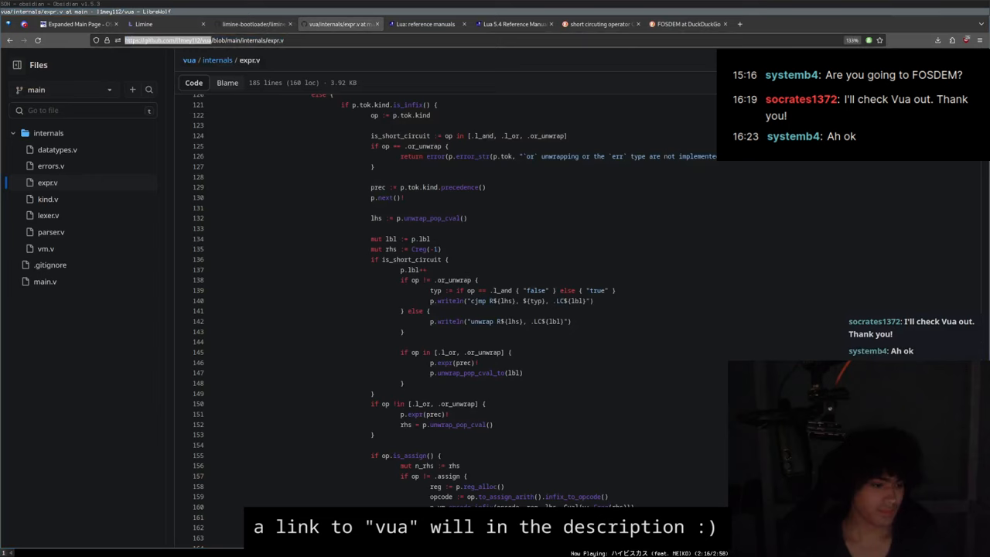